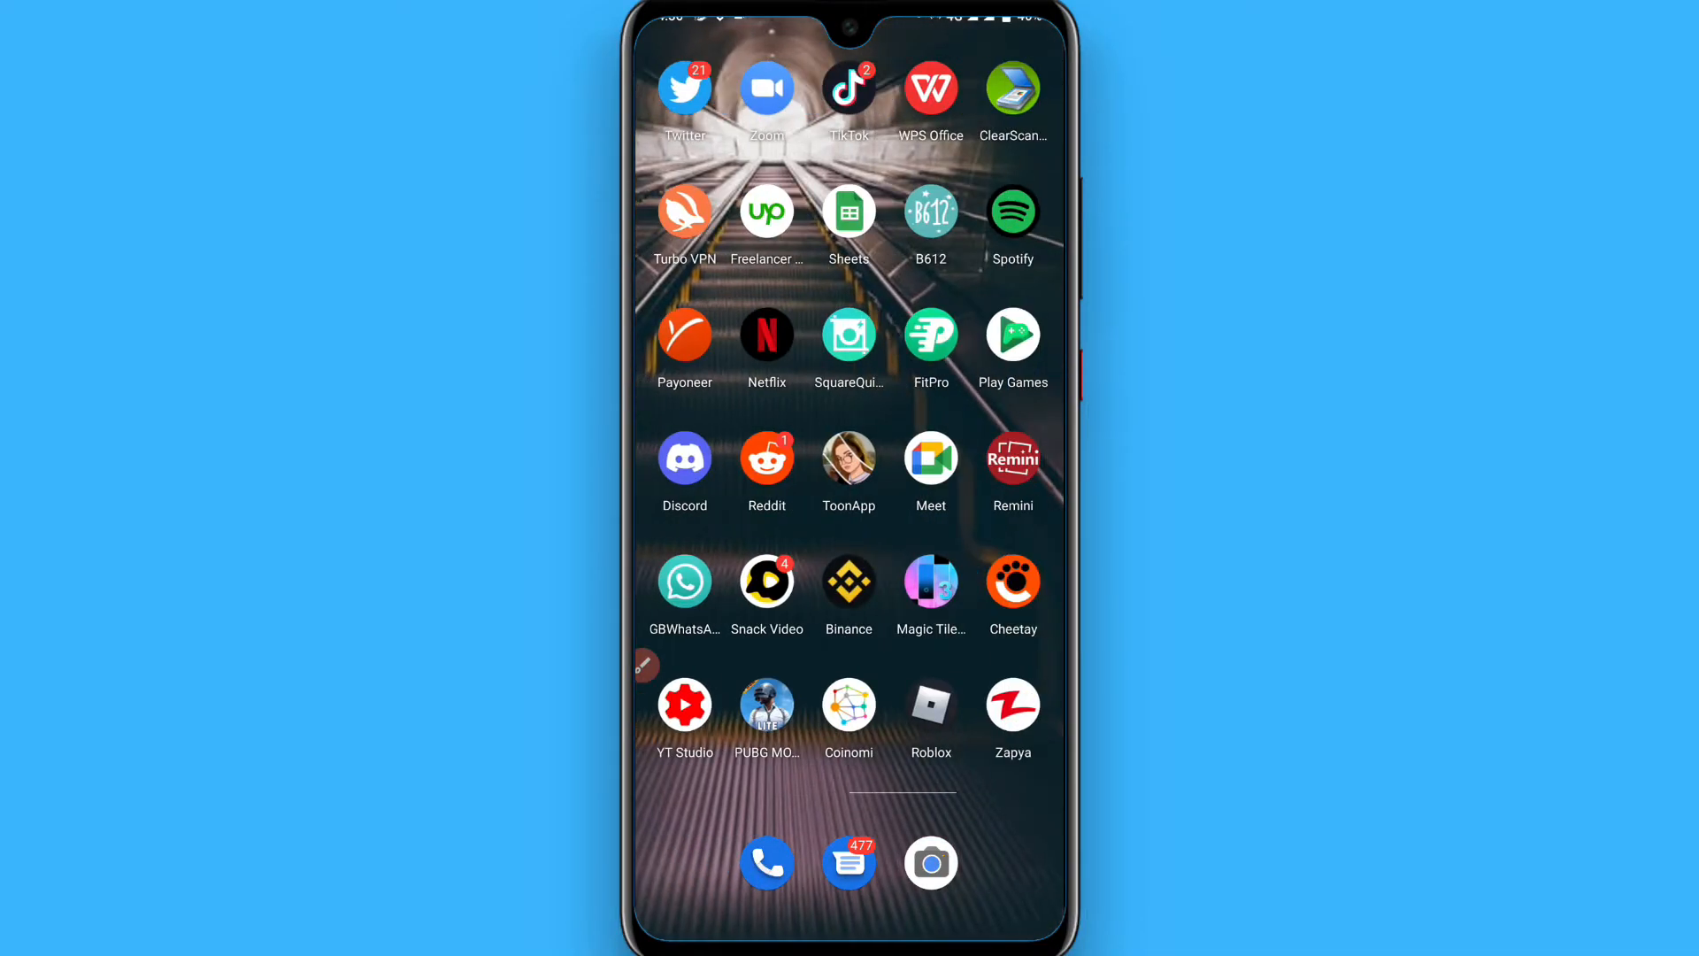
Launch Roblox from the home screen so its Home page appears.
{"action": "left_click", "coordinate": [929, 704]}
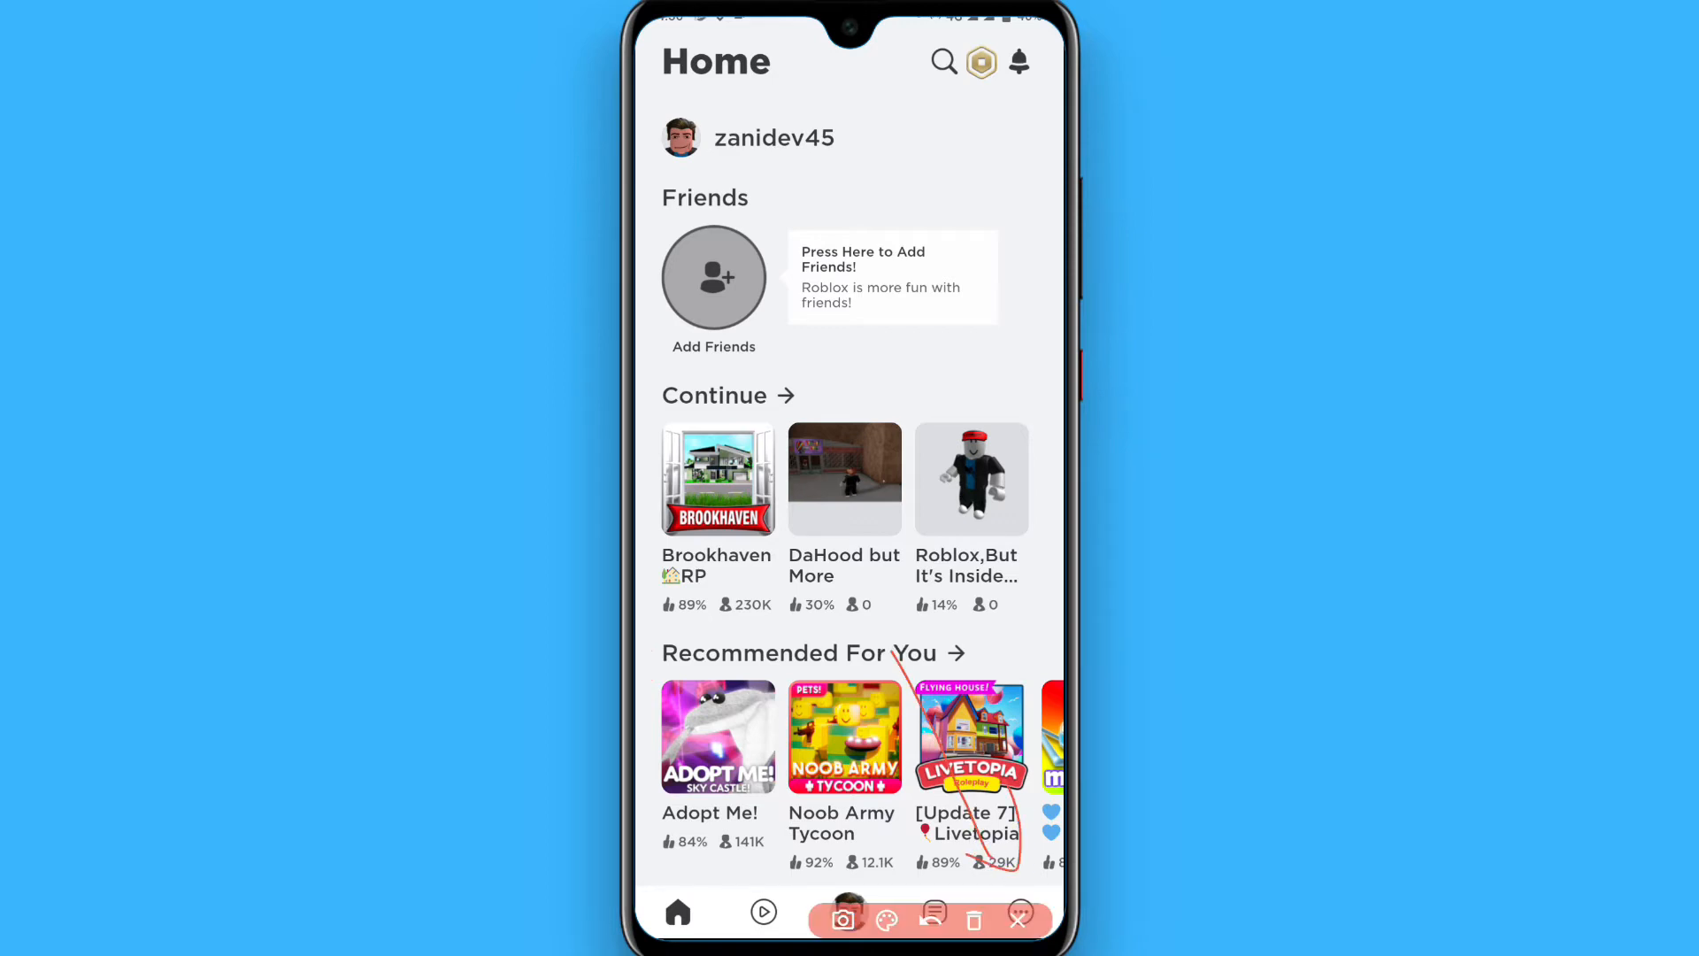
Reach the Settings list via the More page's Settings entry.
{"action": "left_click", "coordinate": [1020, 912]}
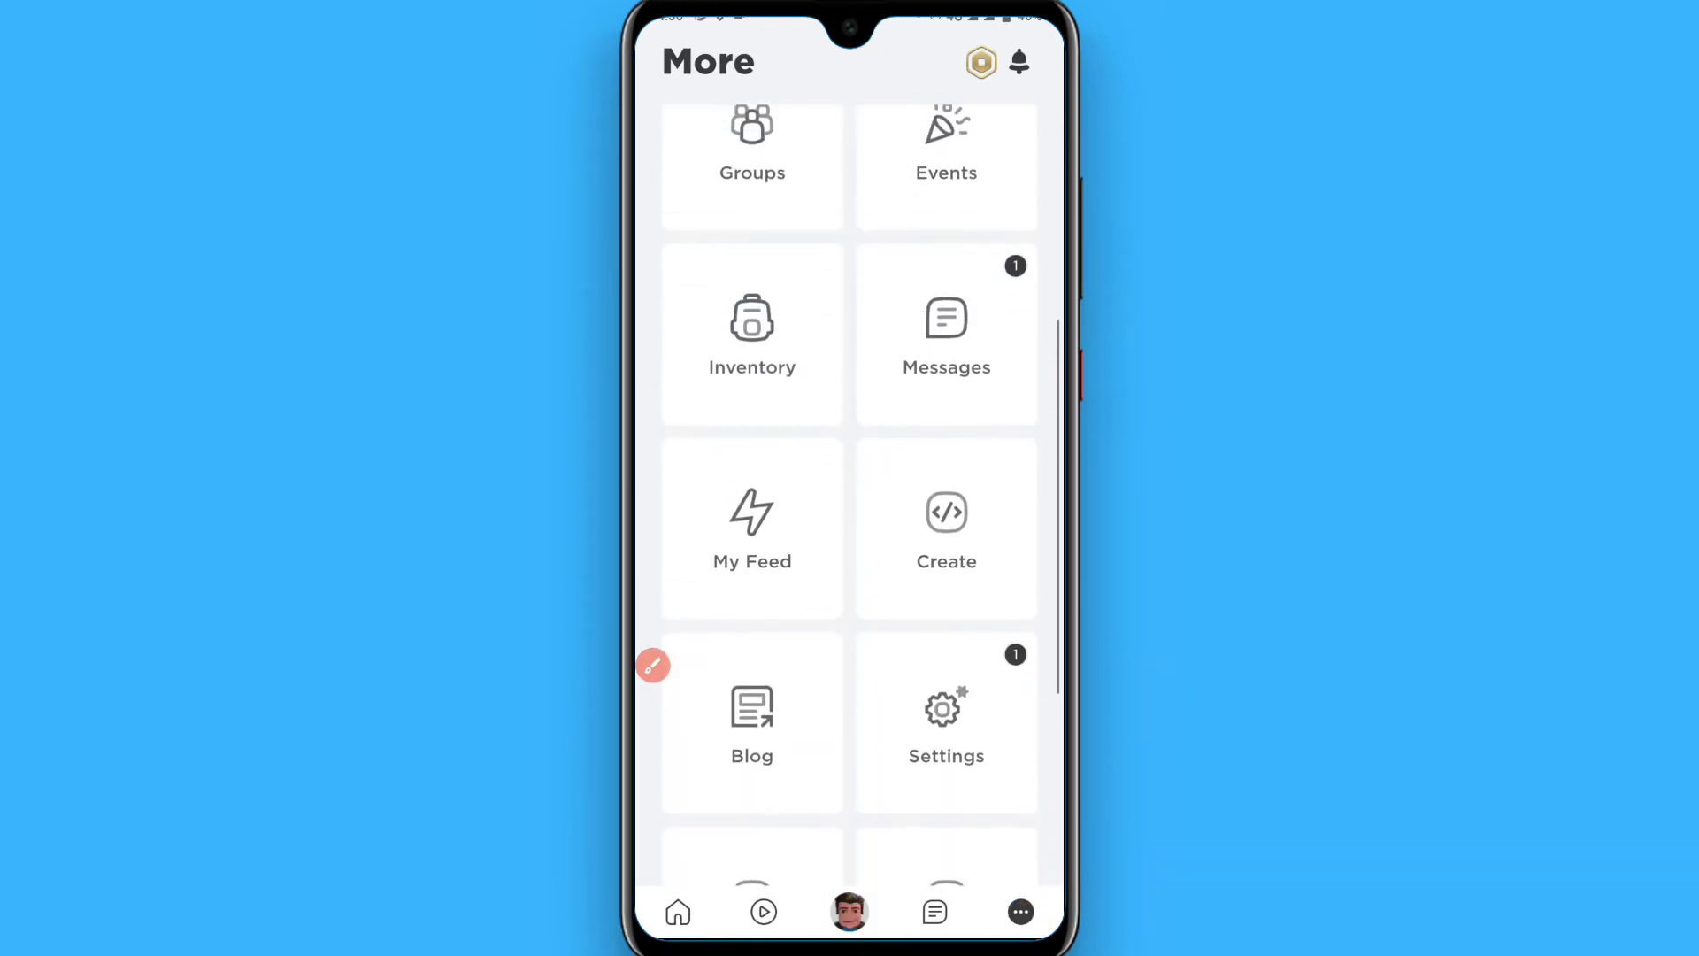
{"action": "scroll", "scroll_direction": "up", "scroll_amount": 3}
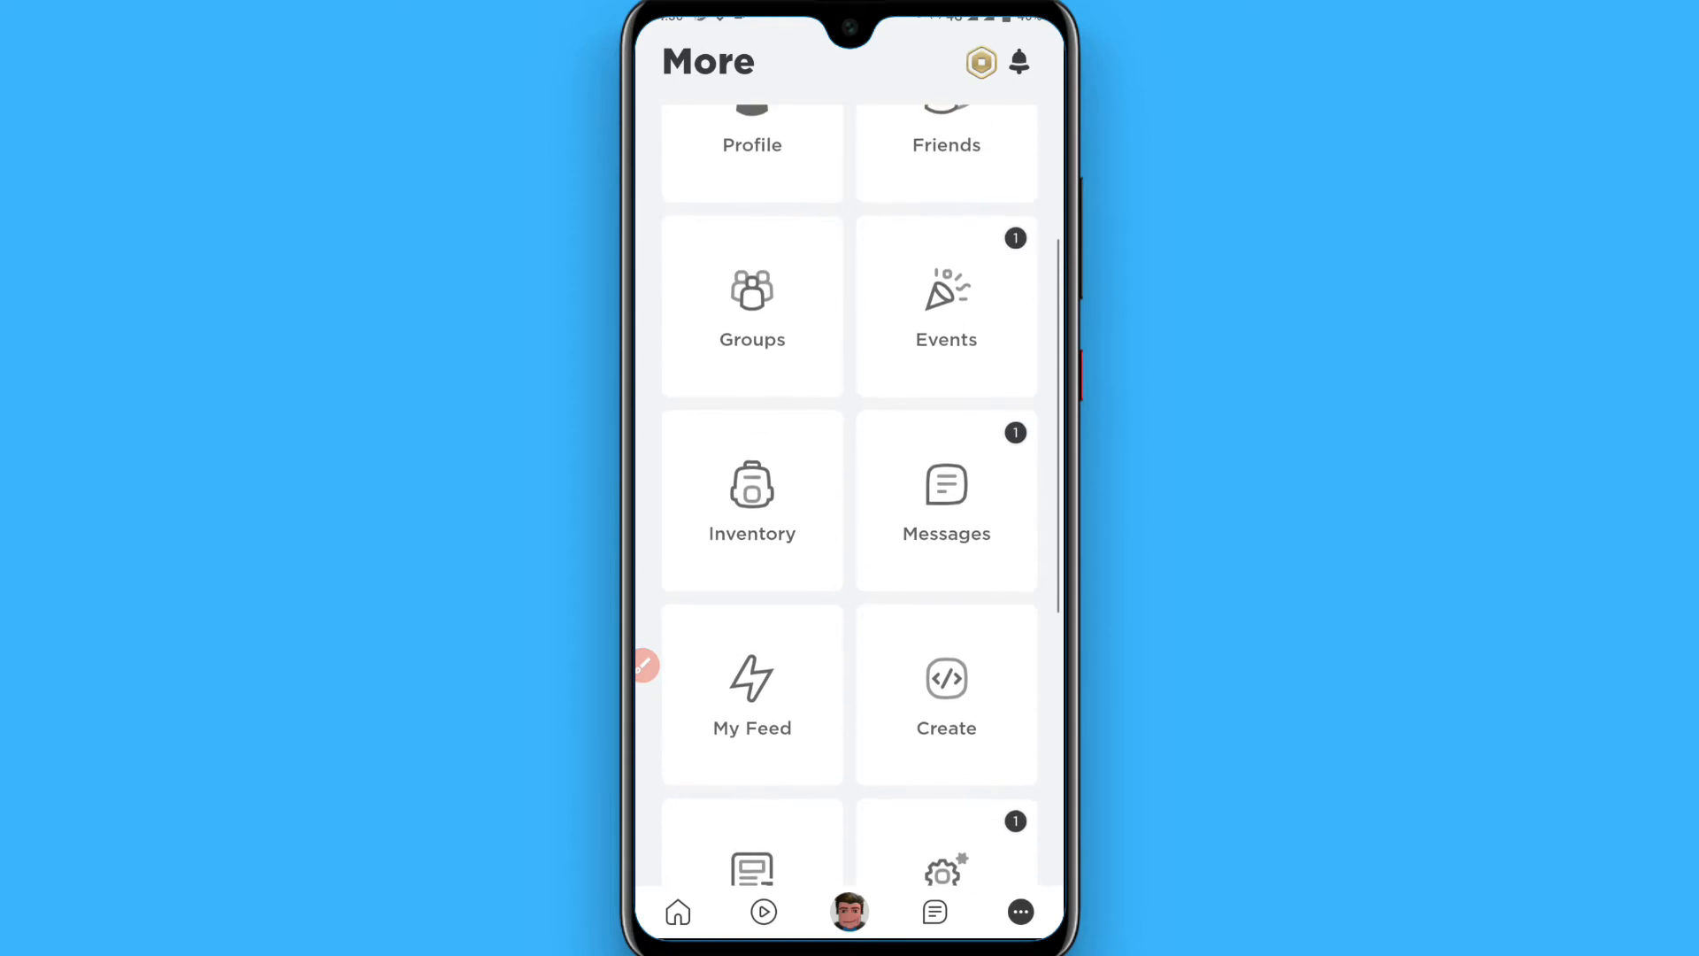
{"action": "left_click", "coordinate": [946, 857]}
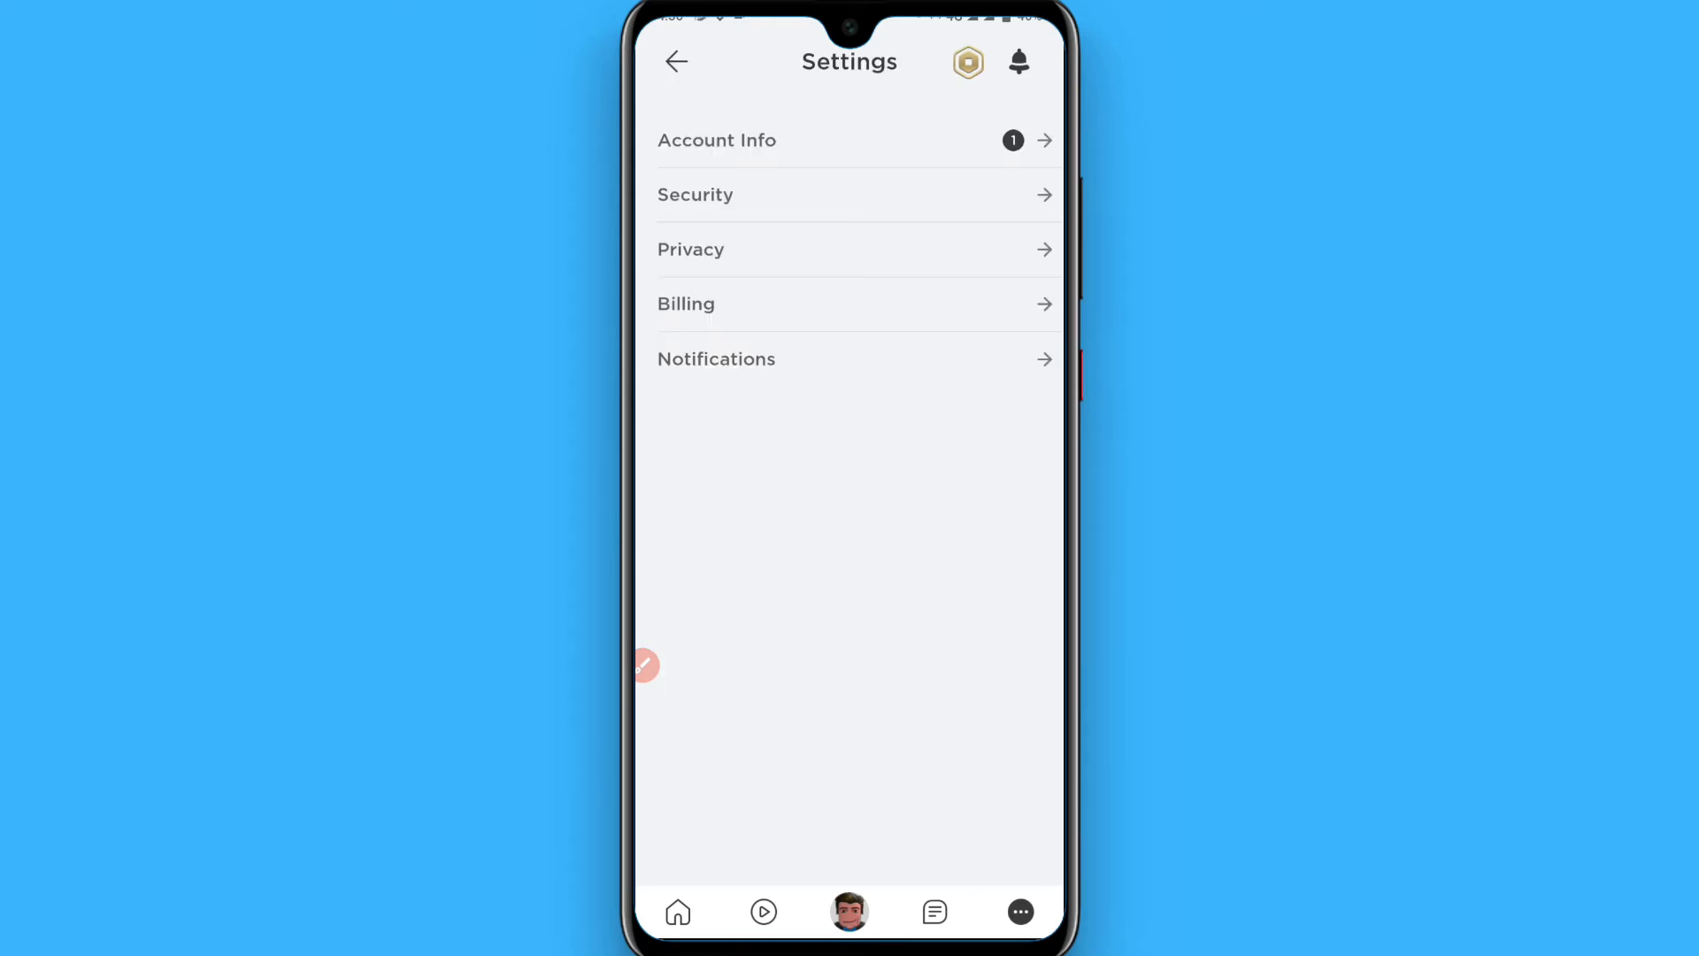
Open the Privacy page with messaging, chat, invite and join settings.
{"action": "left_click", "coordinate": [849, 249]}
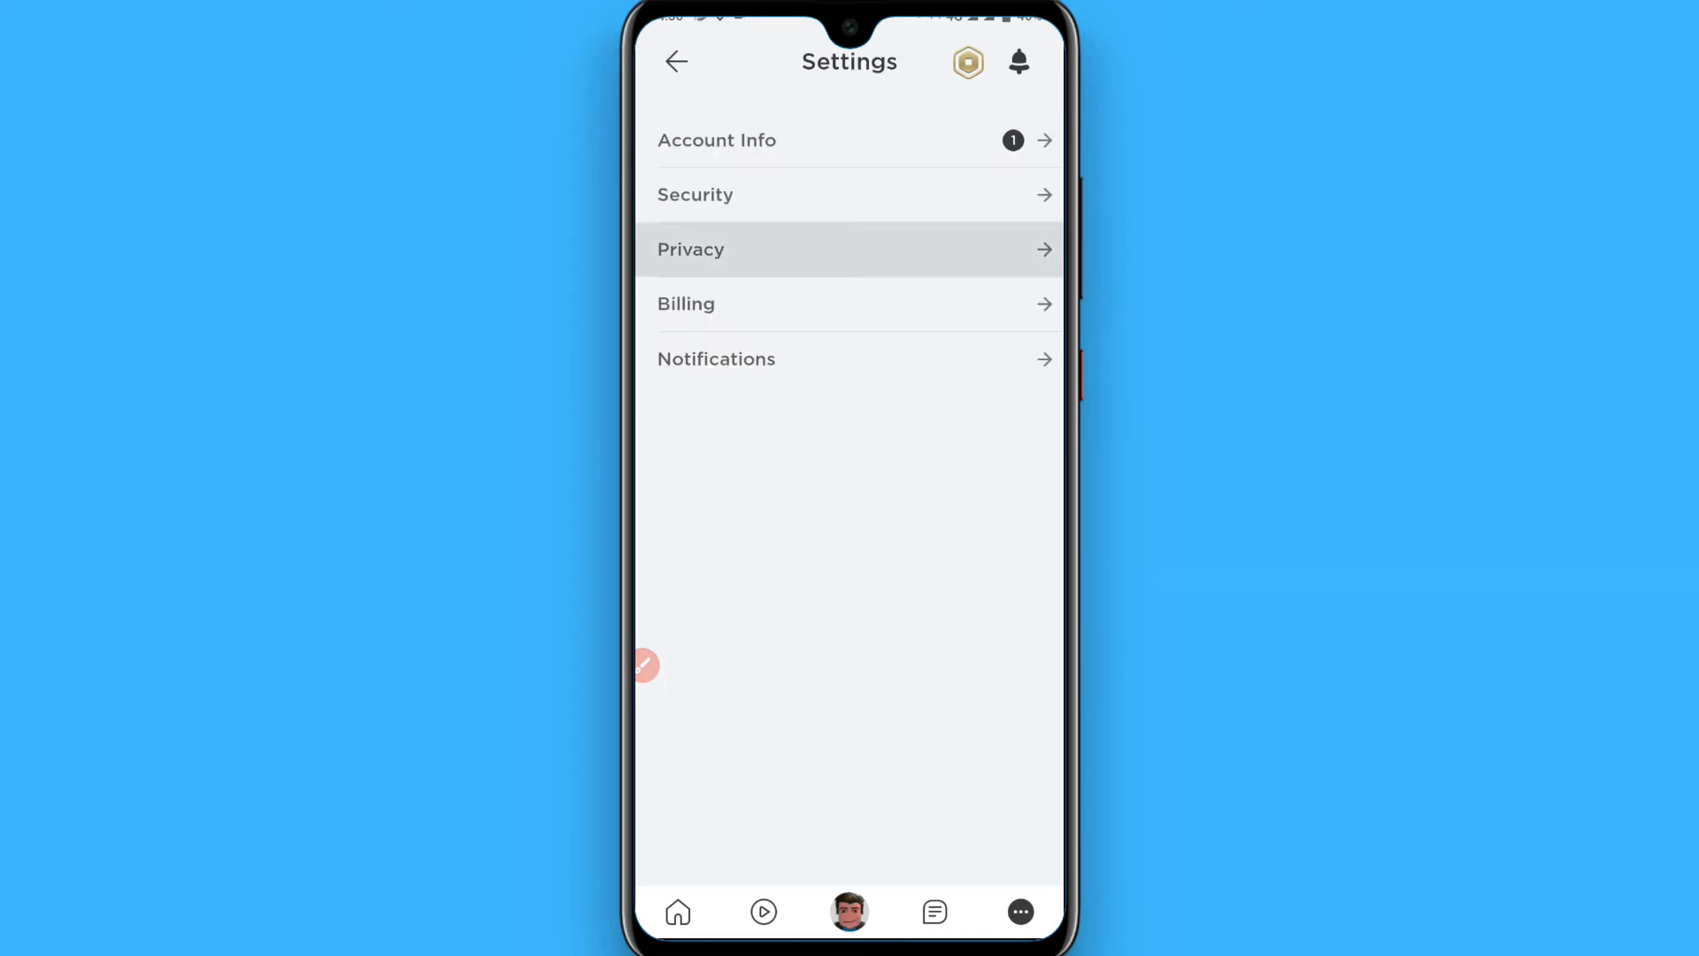
{"action": "left_click", "coordinate": [850, 249]}
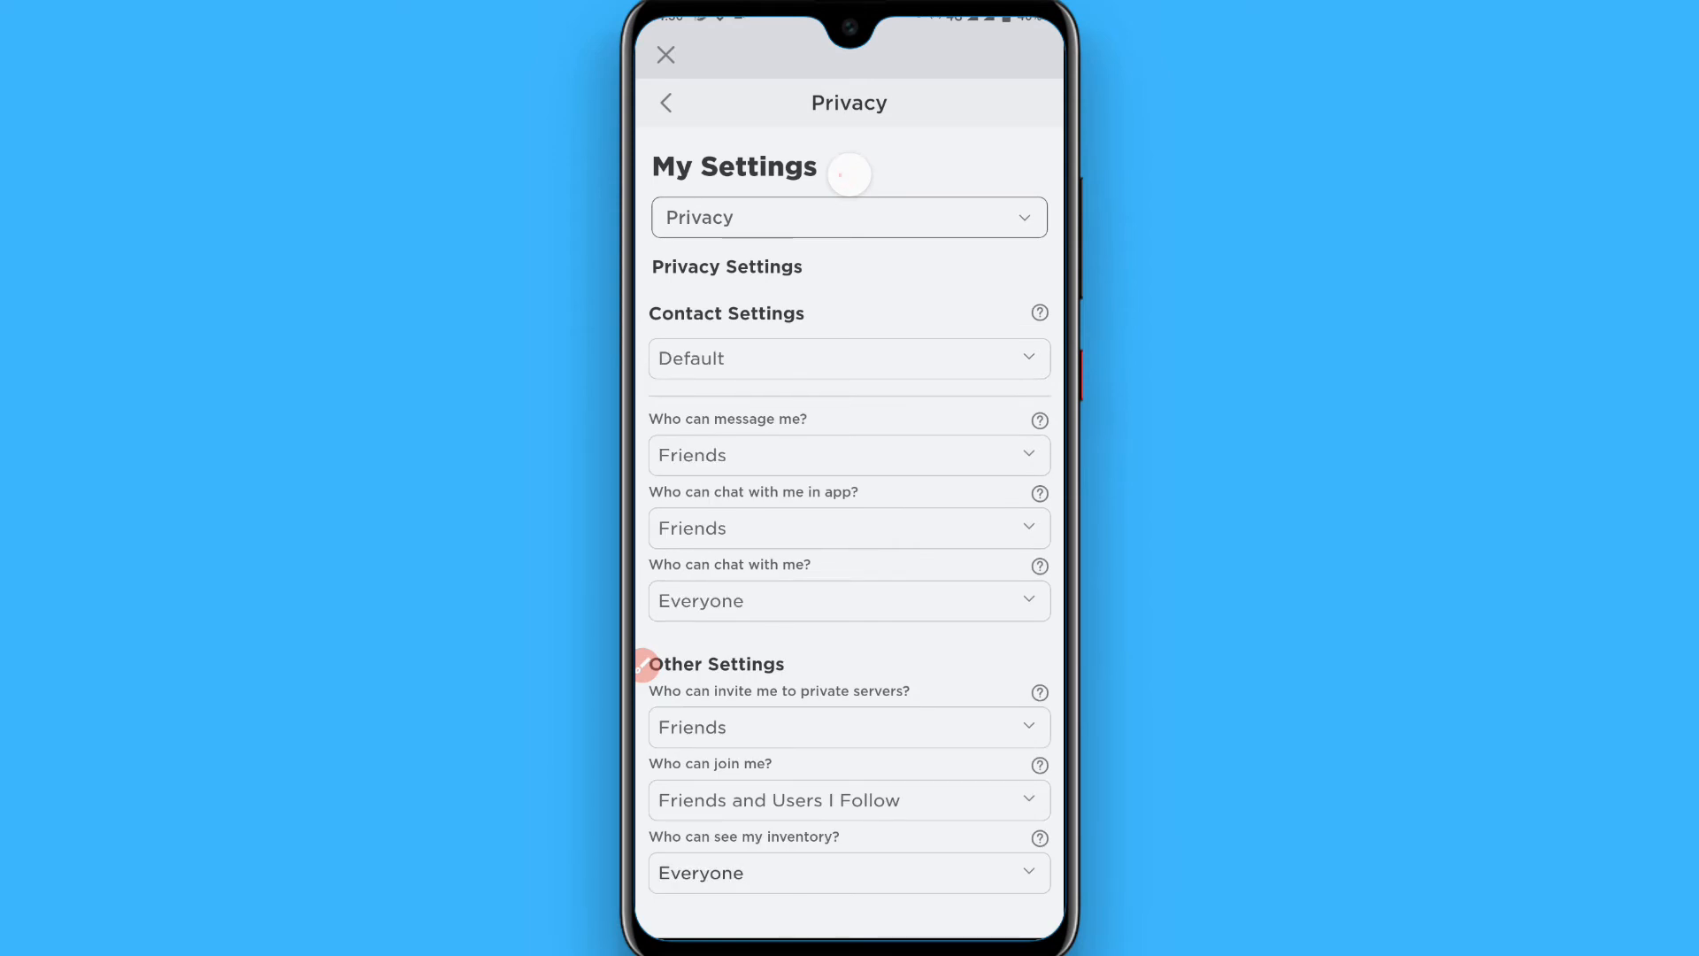
Set Contact Settings to Custom, with messaging, chat and private-server invites set to No one.
{"action": "left_click", "coordinate": [848, 358]}
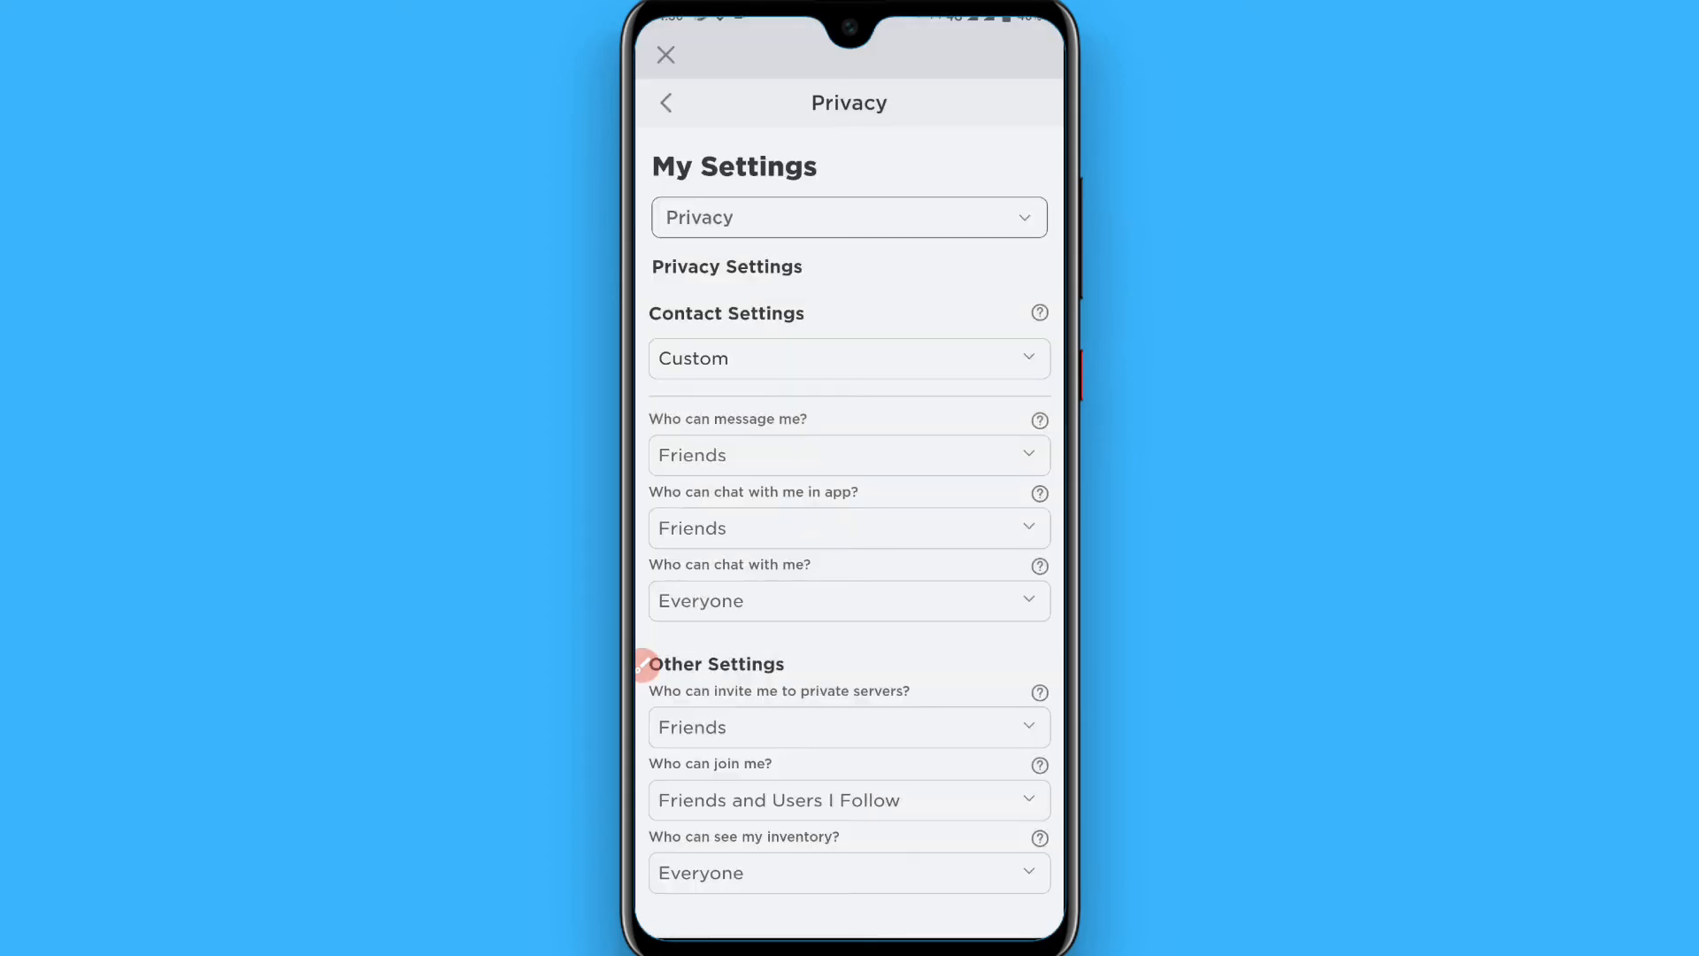
{"action": "left_click", "coordinate": [848, 455]}
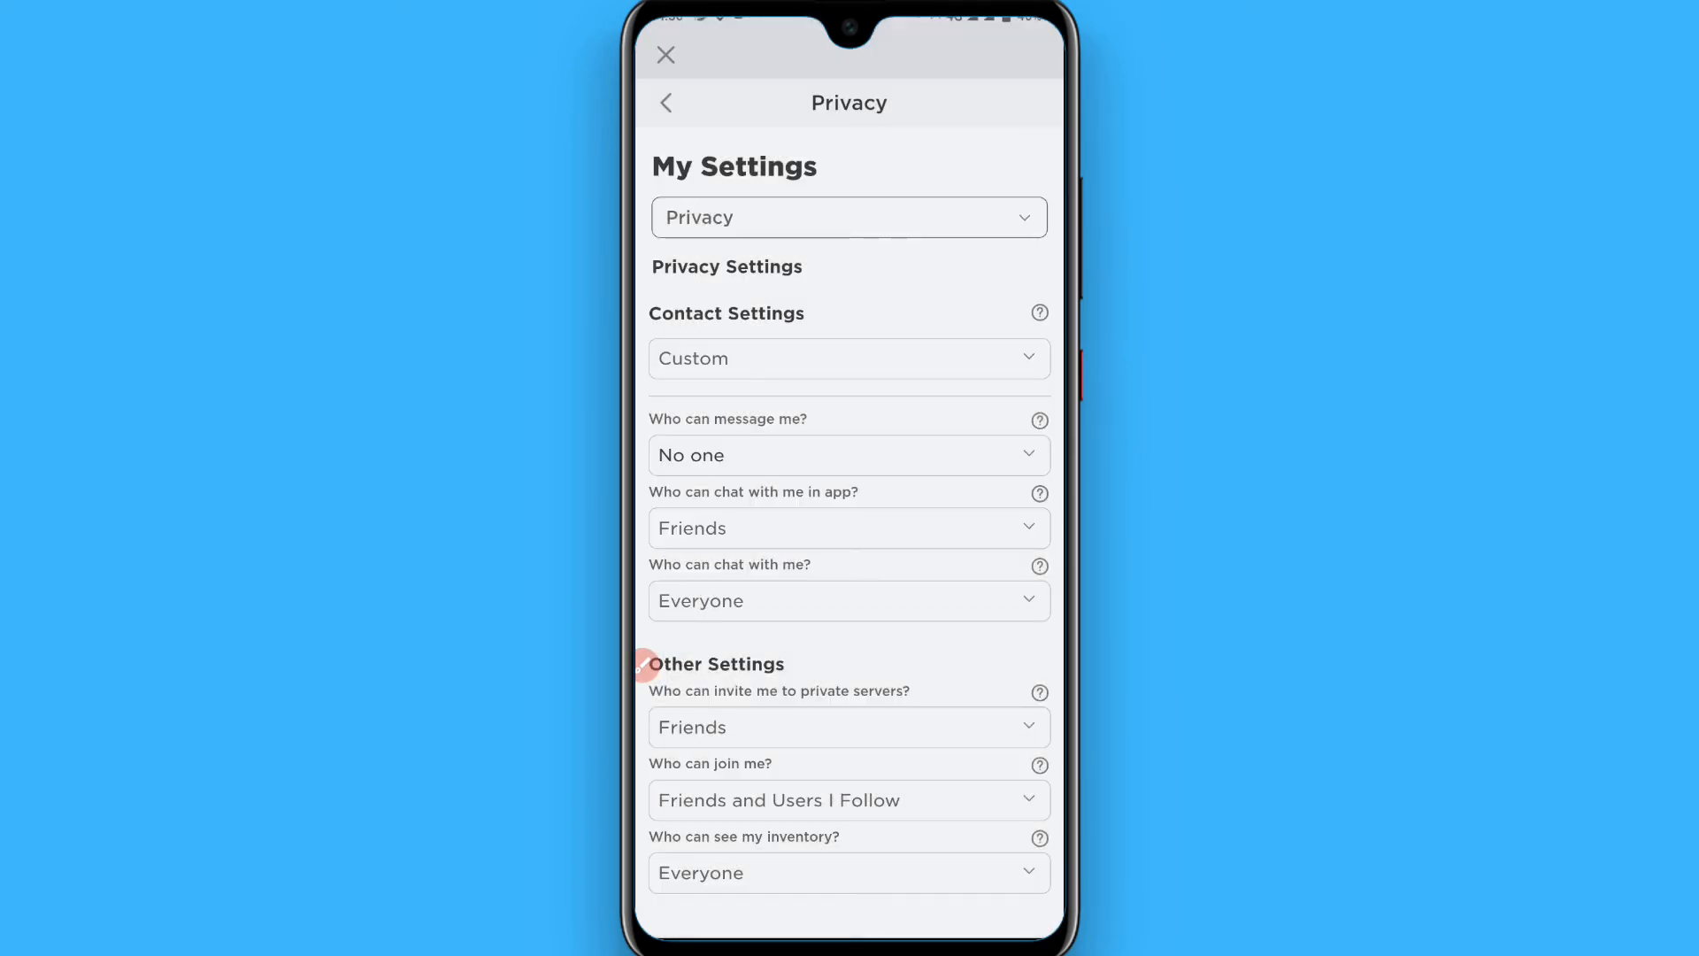
{"action": "left_click", "coordinate": [848, 527]}
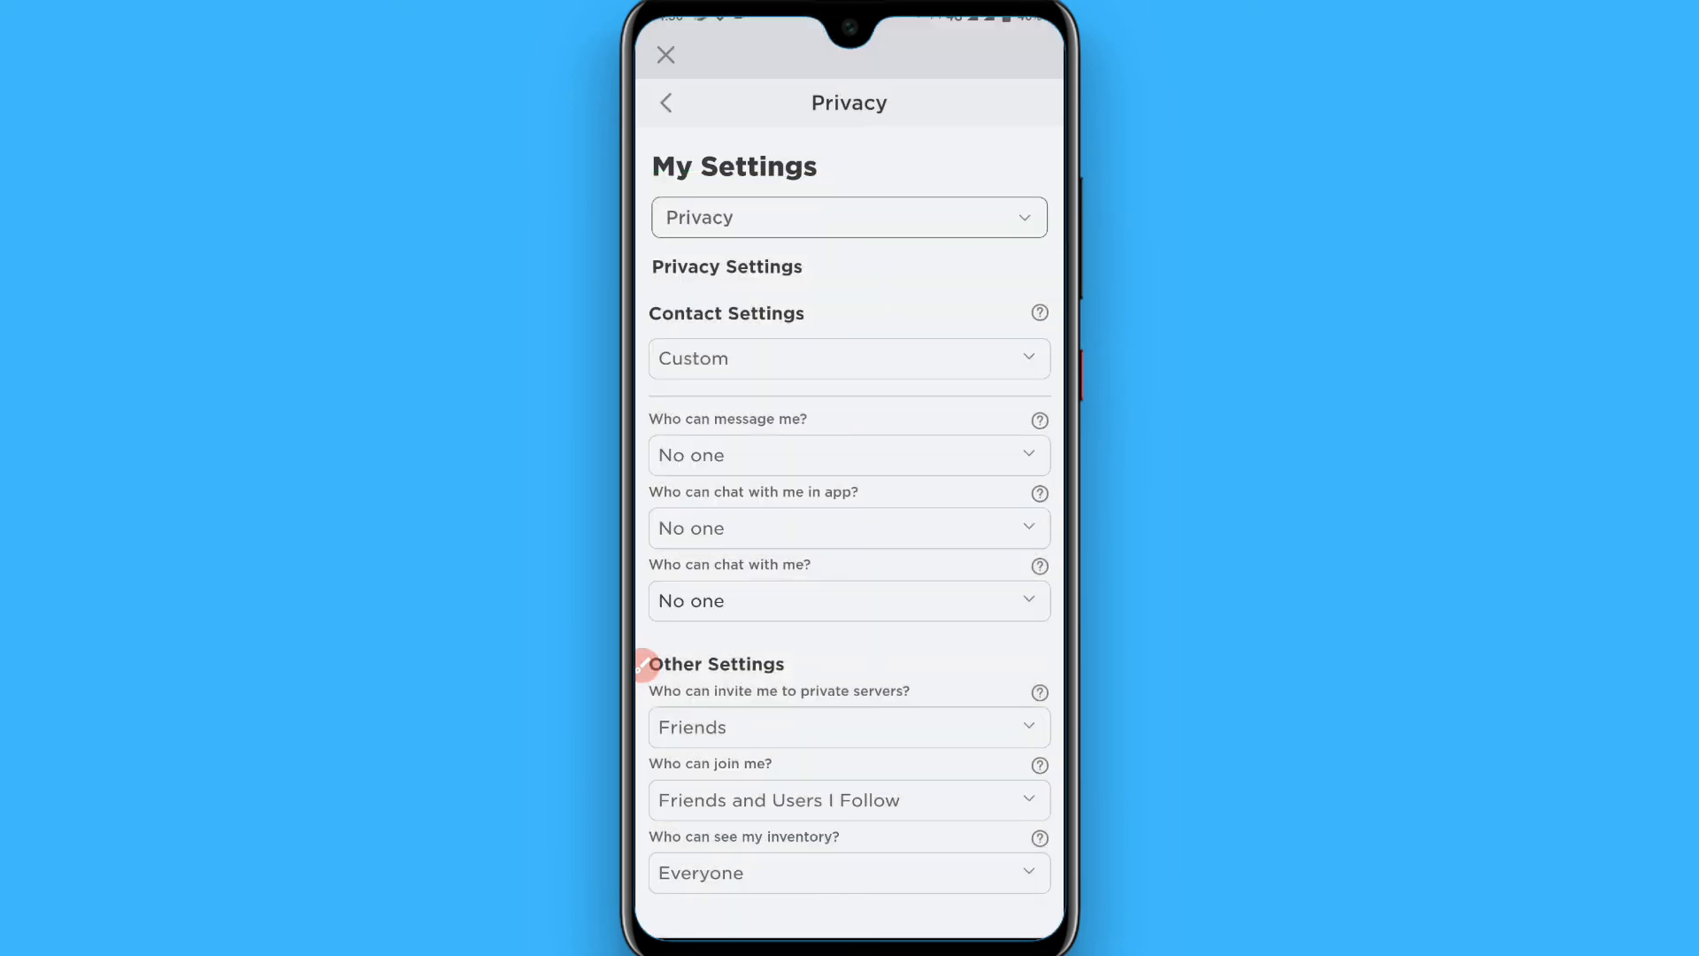
{"action": "left_click", "coordinate": [848, 728]}
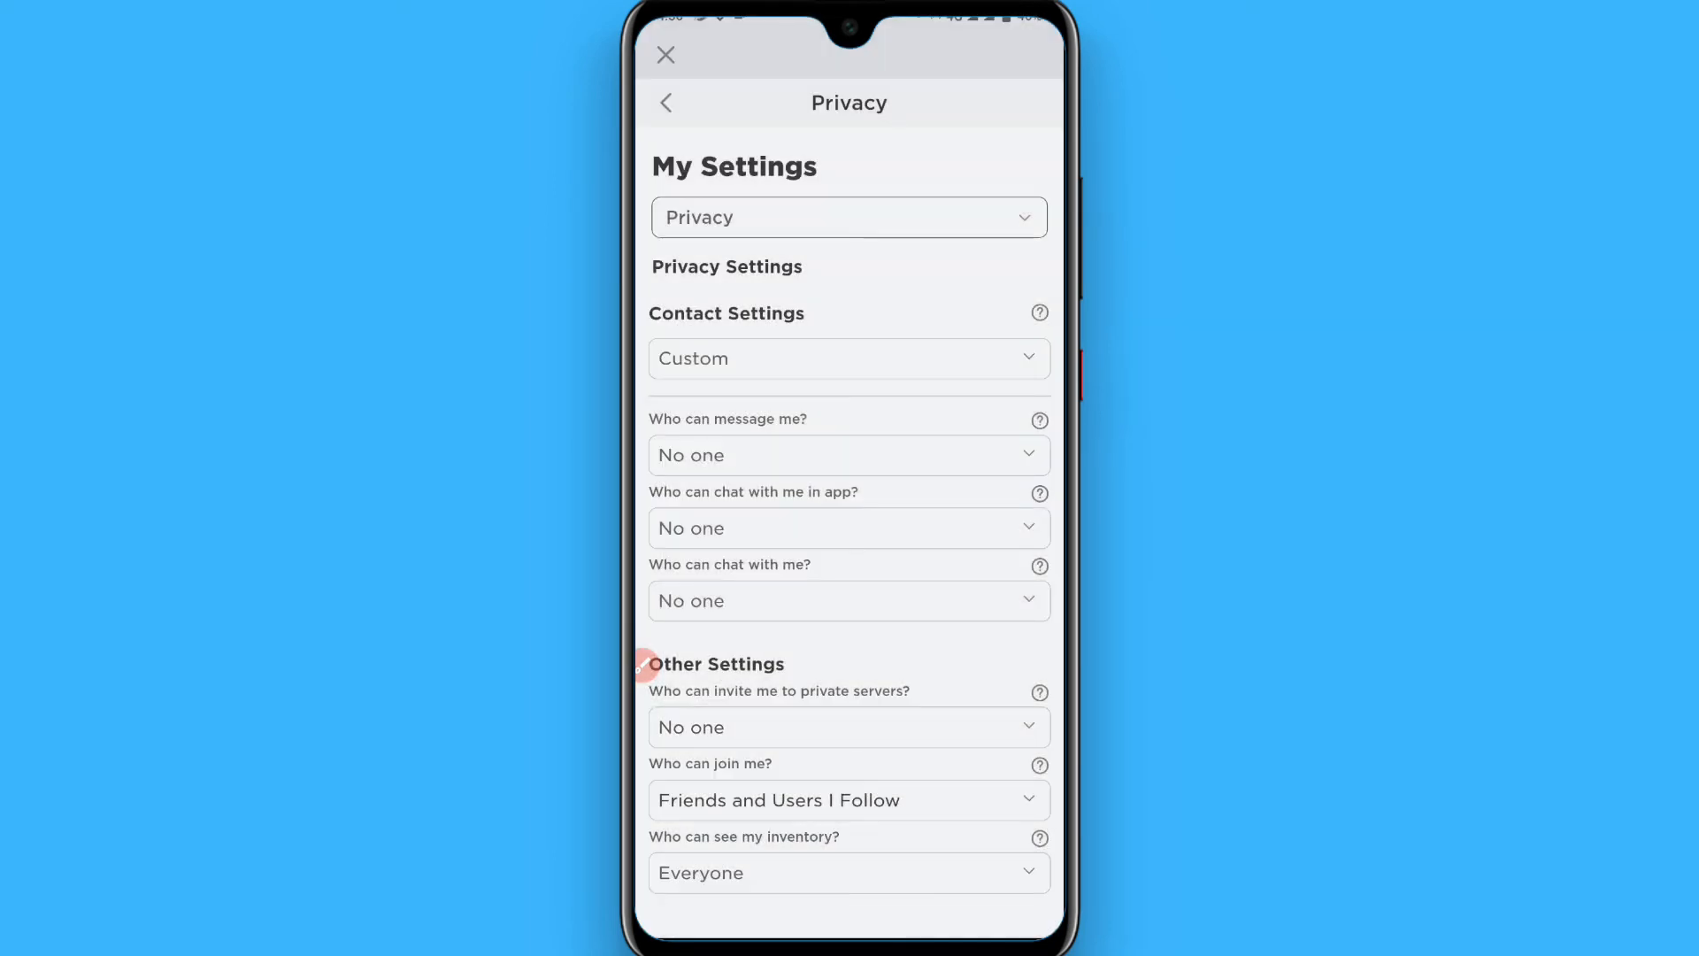